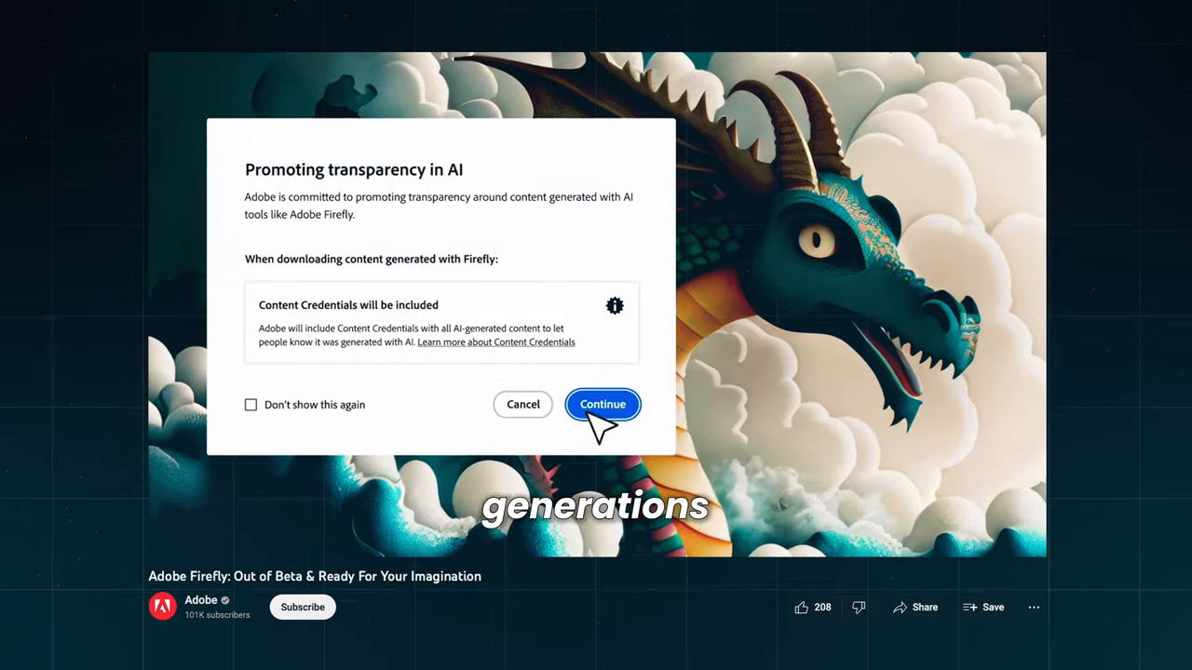
# Step: Scroll the generative credits help article to 'What happens if I use all my generative credits?'
pyautogui.click(603, 404)
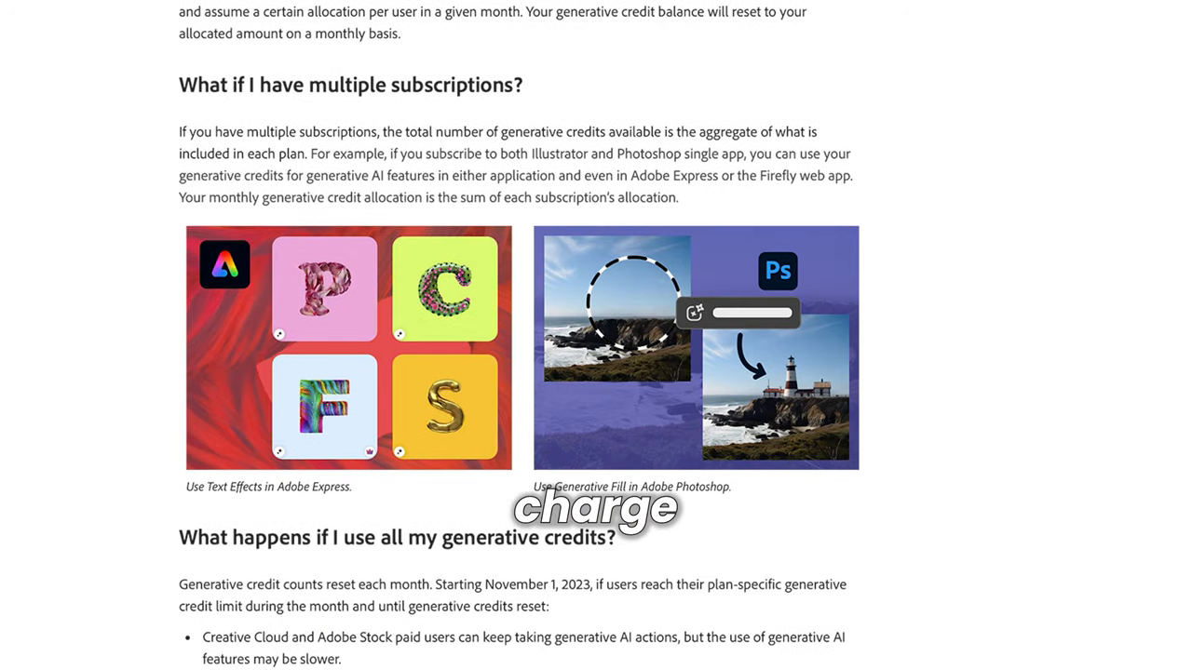
pyautogui.scroll(-3)
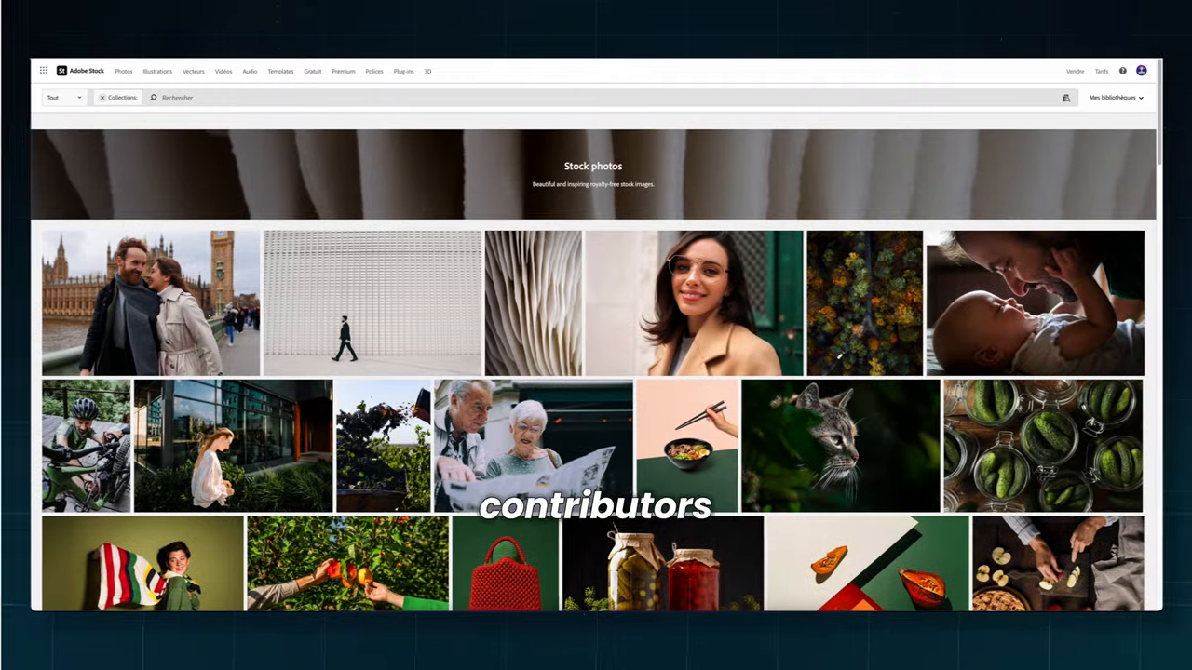
pyautogui.moveTo(370, 302)
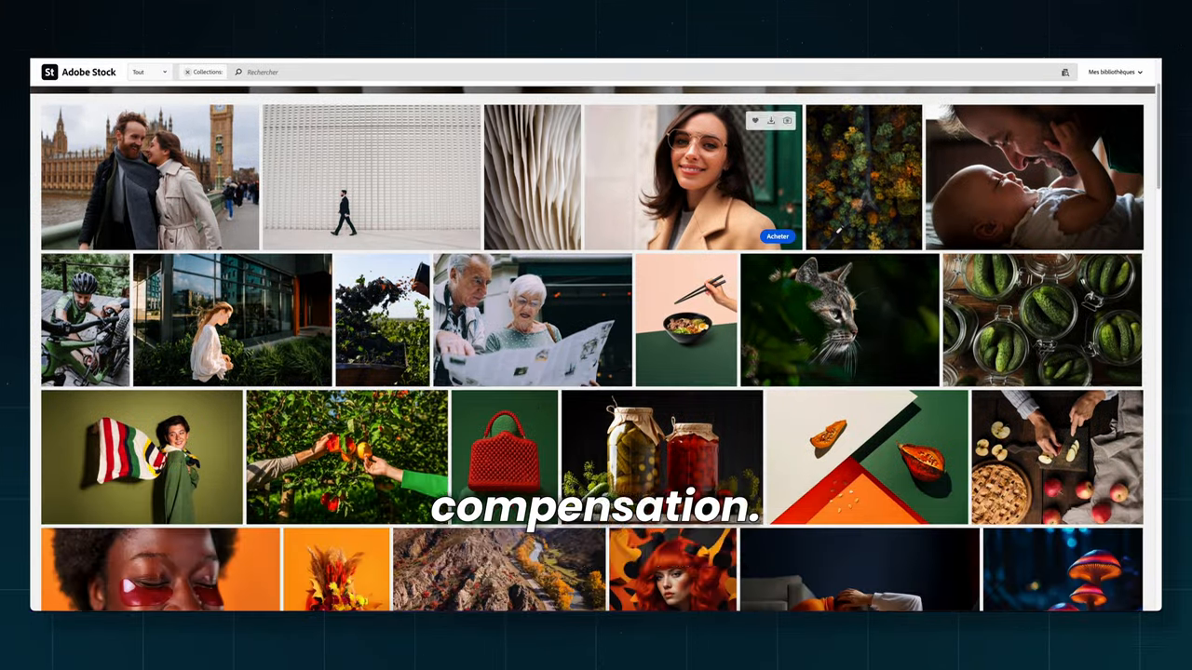
# Step: Scroll well down the Adobe Stock photos grid to reveal many more contributor images
pyautogui.scroll(-3)
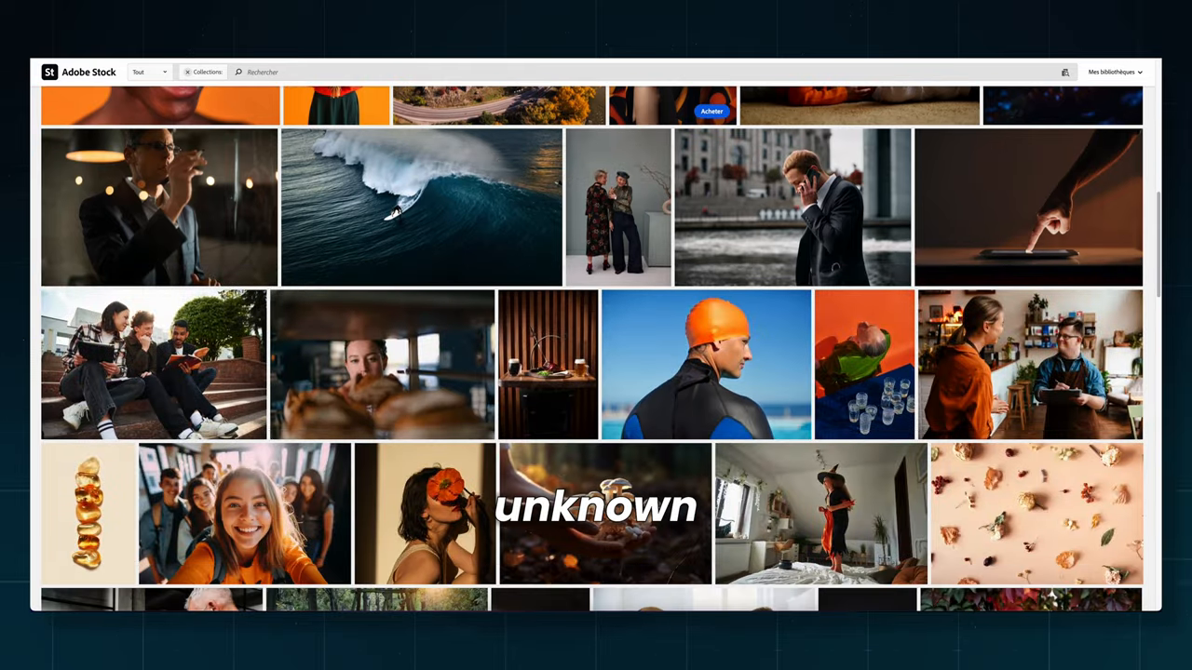
pyautogui.scroll(-3)
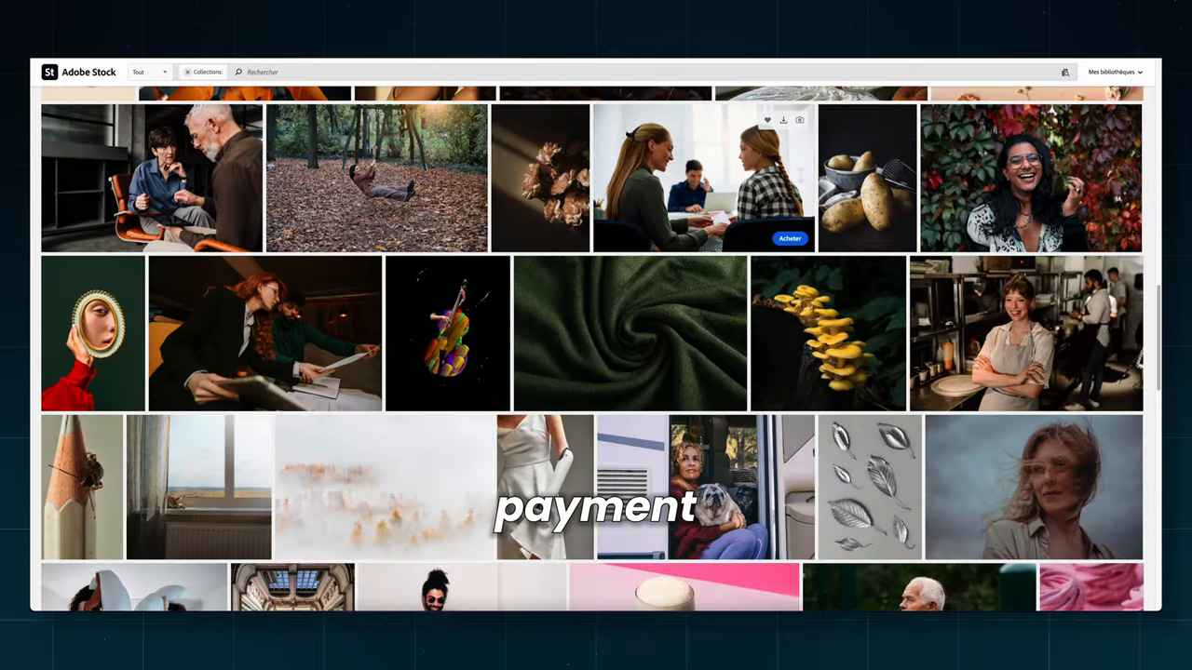
pyautogui.scroll(-3)
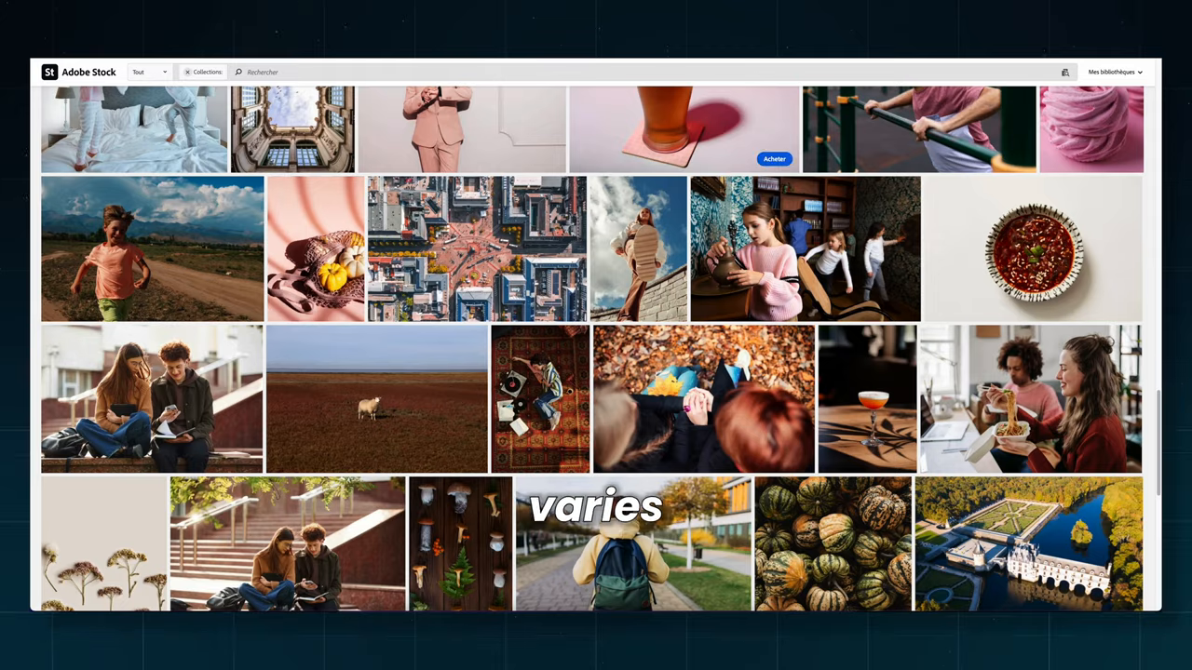